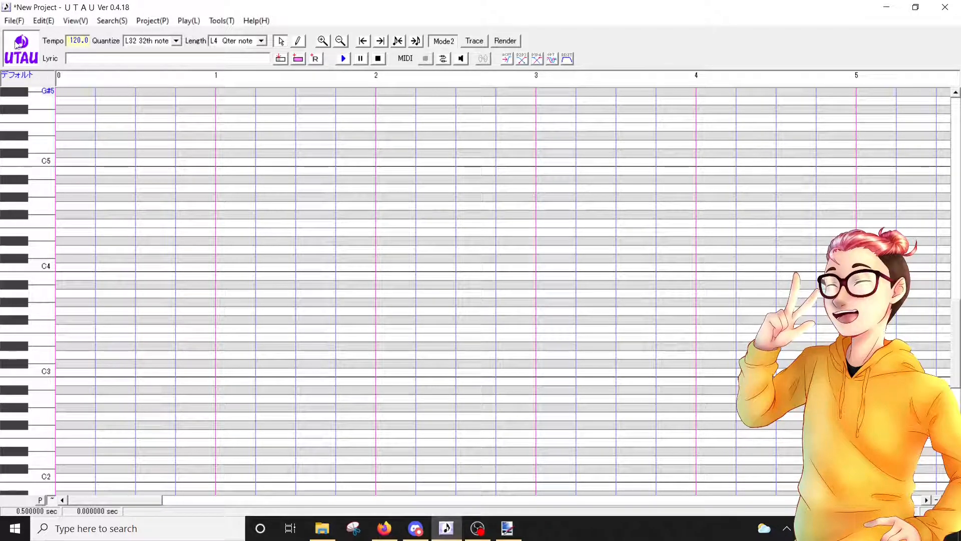
# - Launch Notepad to get a blank untitled document over the empty UTAU project
pyautogui.click(20, 50)
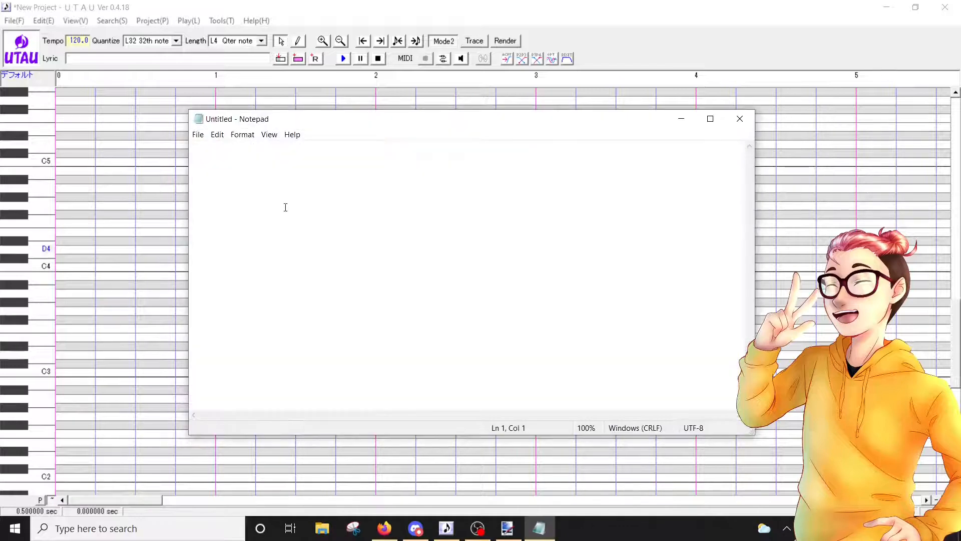
# - Type the name=, author=, version=, sample=, web= and image= lines in Notepad
pyautogui.write("Pasted in the description so you don't have to type the whole list out if you don't want :)")
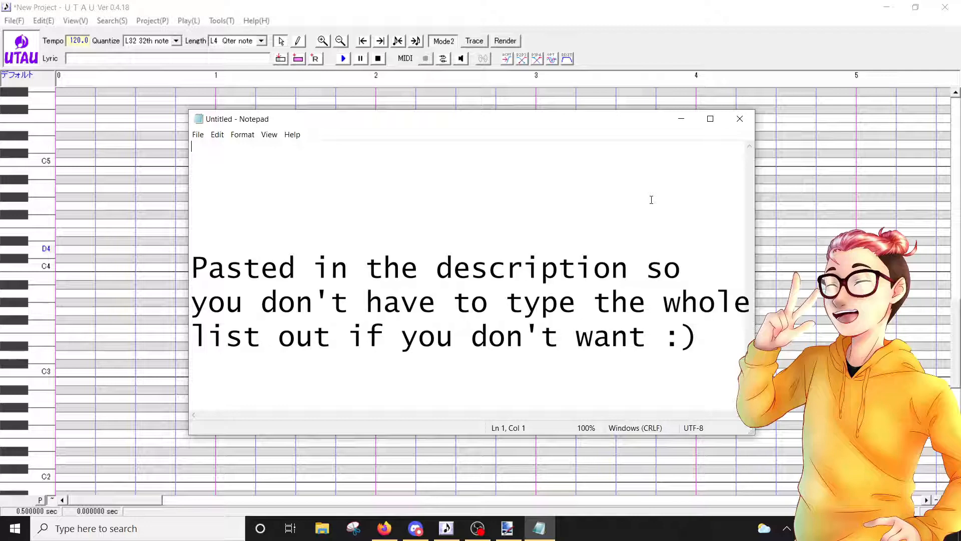
pyautogui.write('name')
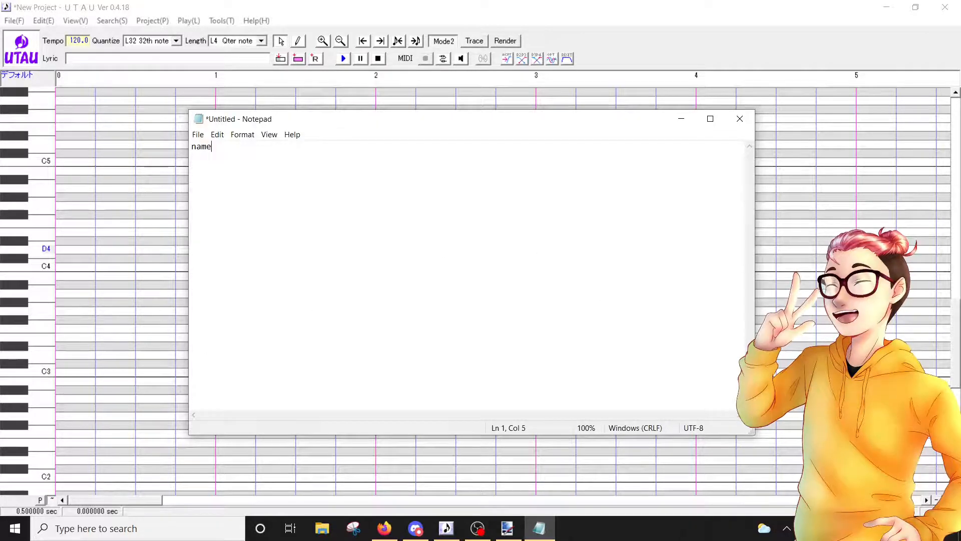
pyautogui.write('=')
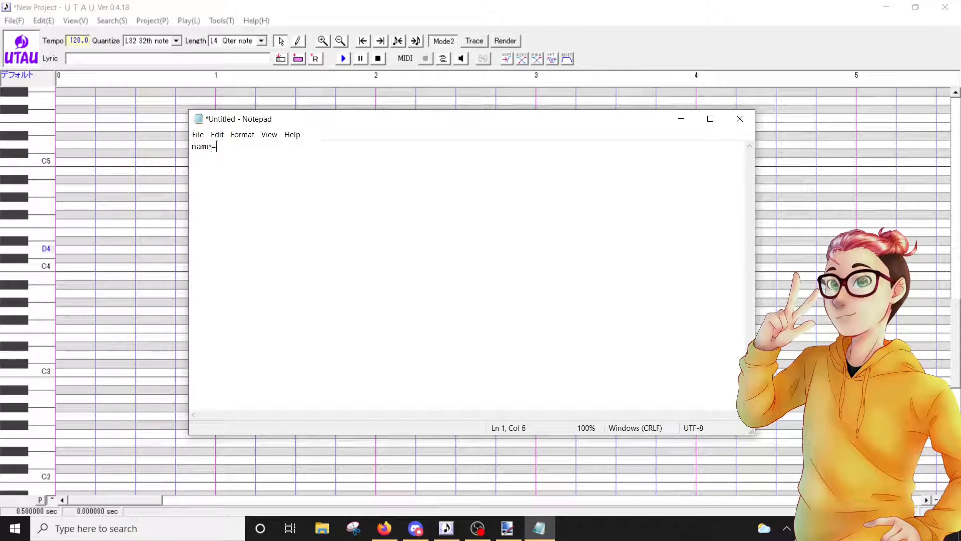
pyautogui.write('author=')
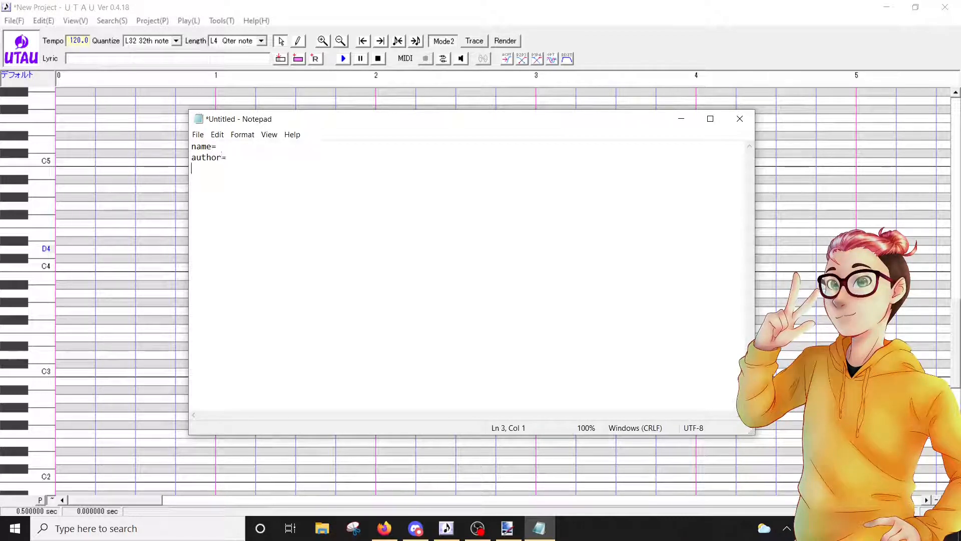
pyautogui.write('version=')
pyautogui.write('sa')
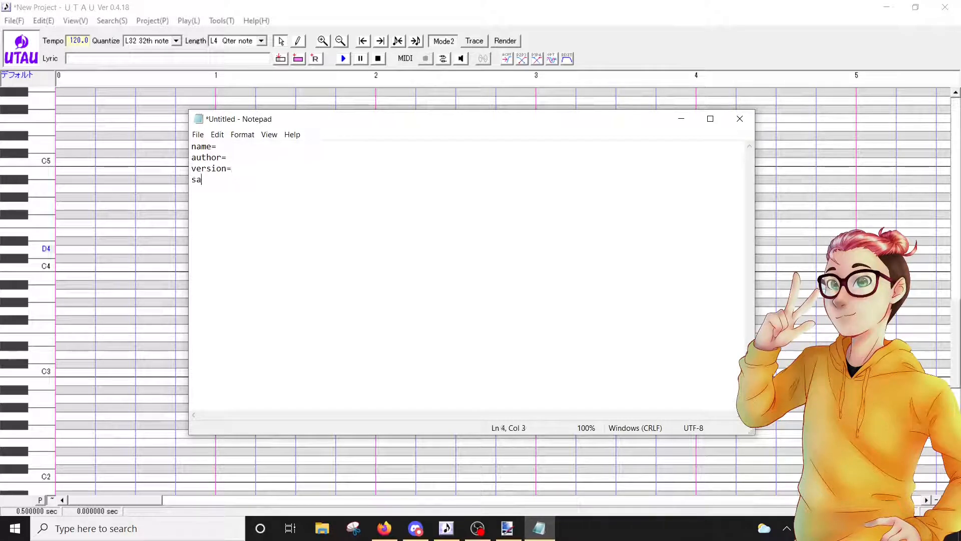
pyautogui.write('mple=')
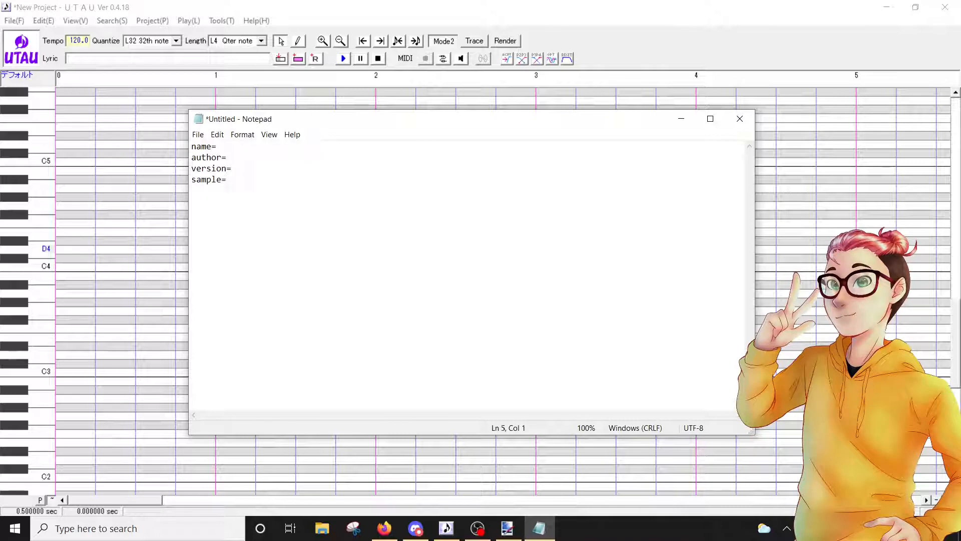
pyautogui.write('web=')
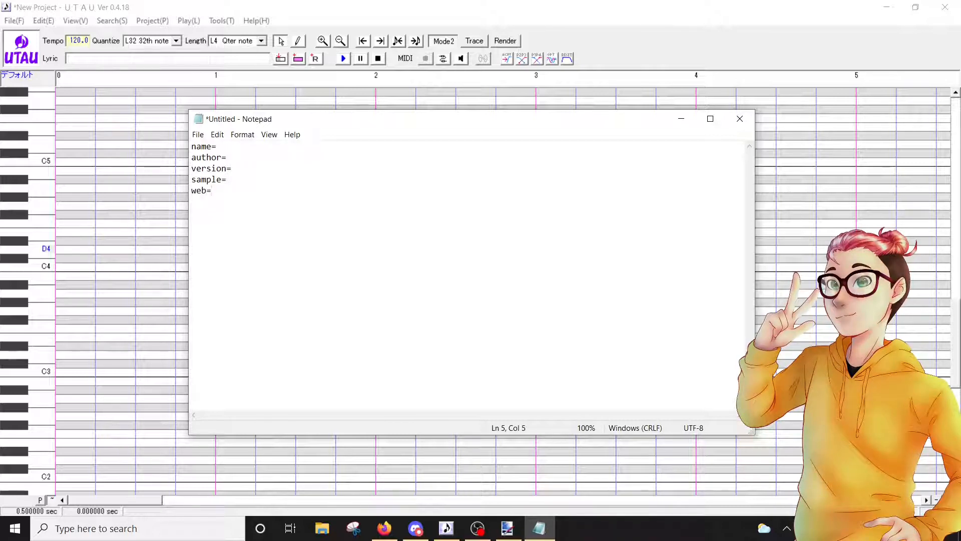
pyautogui.write('image=')
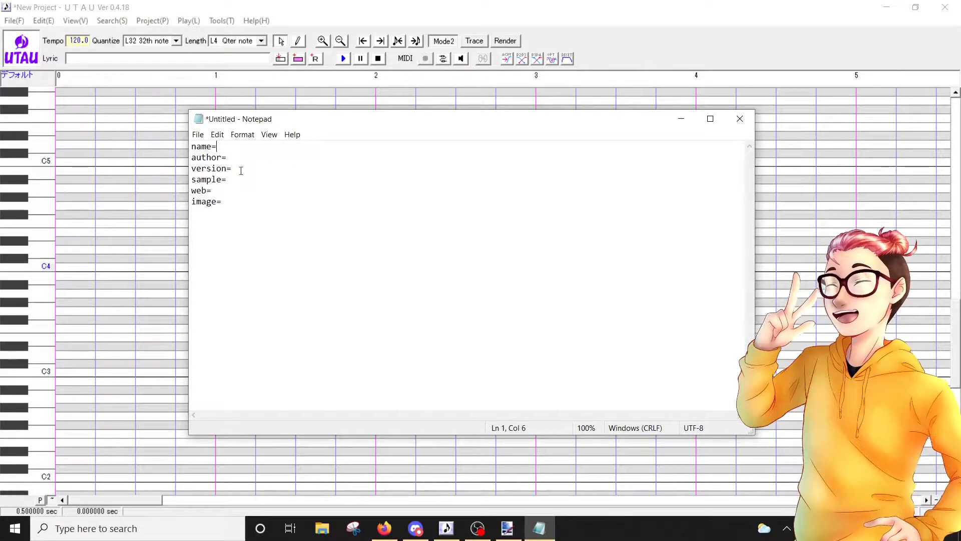
pyautogui.moveTo(271, 266)
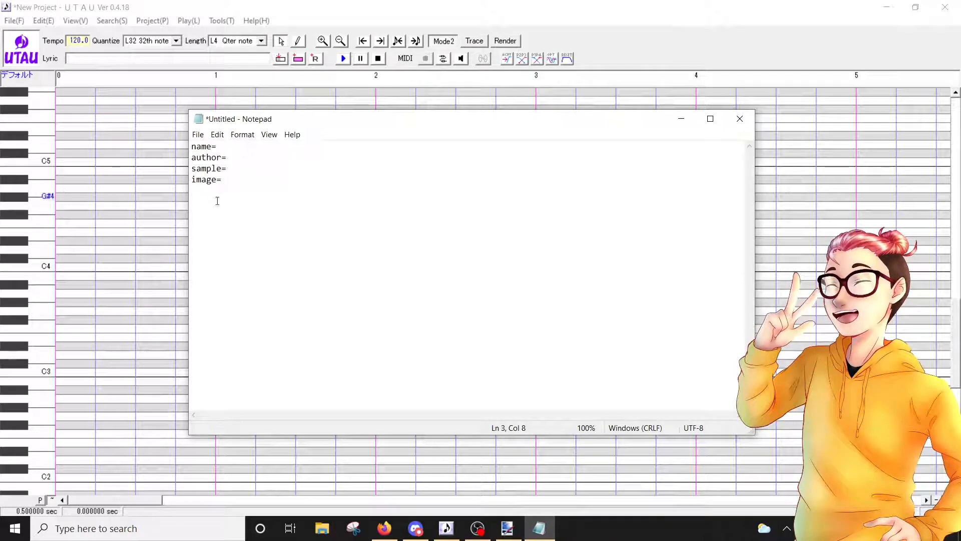
# - Delete the version= and web= lines from the Notepad document
pyautogui.click(218, 146)
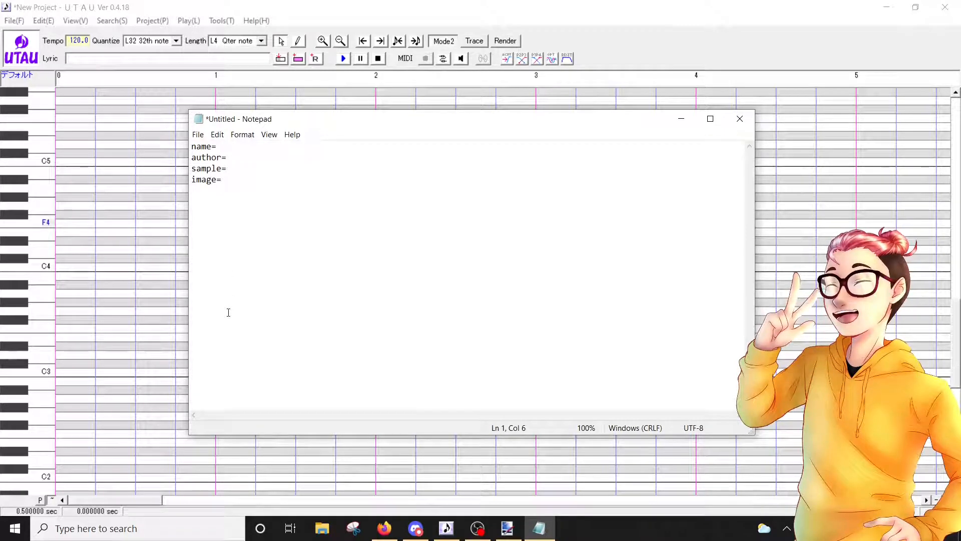
pyautogui.moveTo(231, 346)
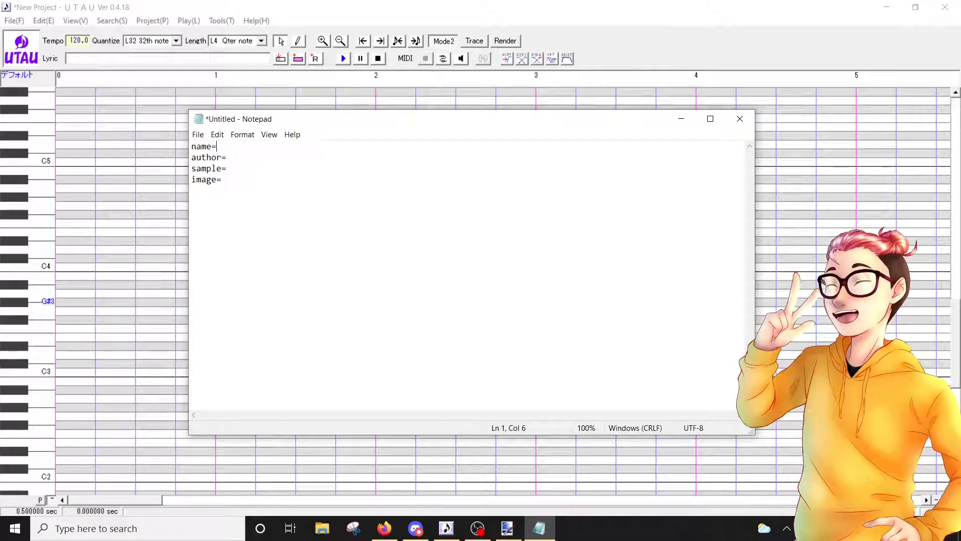
# - Enter name Test Bank, author Yoggo and sample testexample.wav in the character file
pyautogui.write('Test Ban')
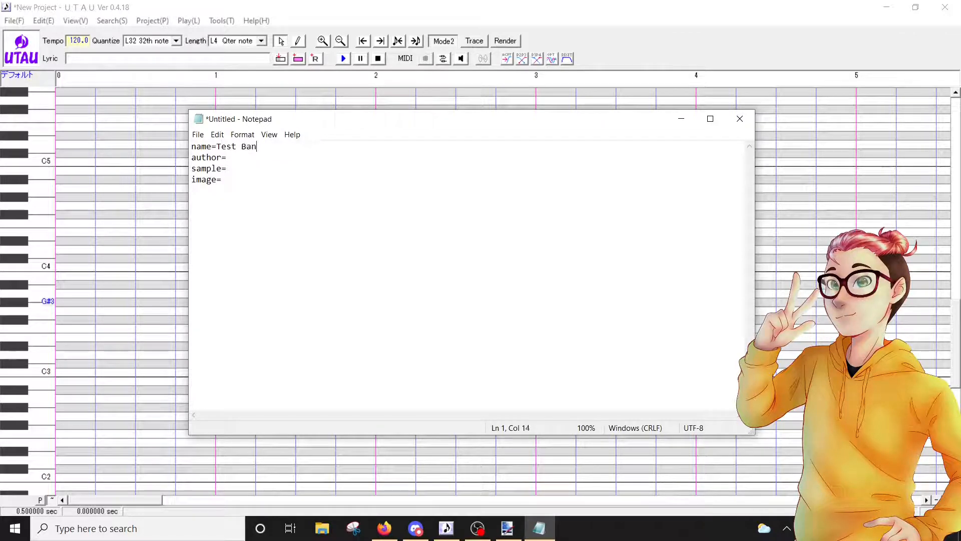
pyautogui.write('Yi')
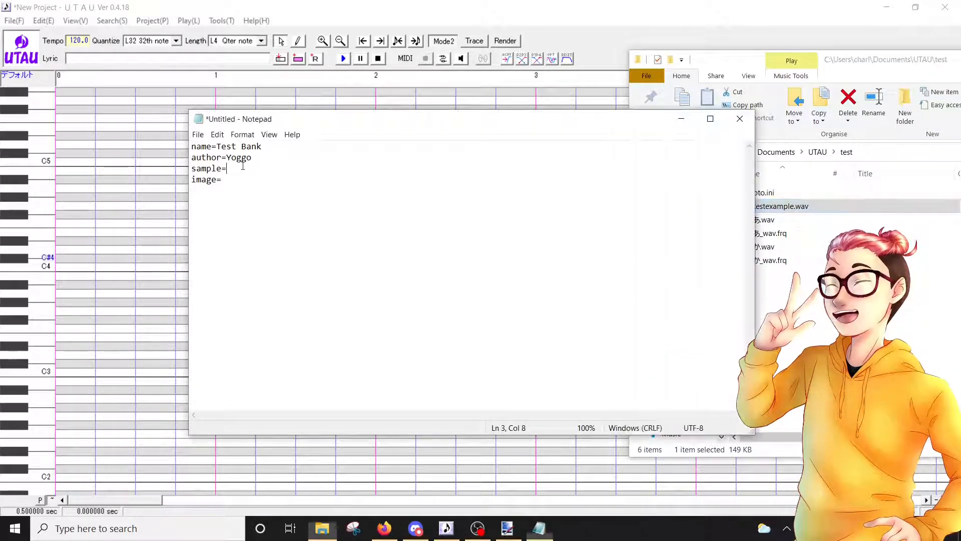
pyautogui.write('testexample')
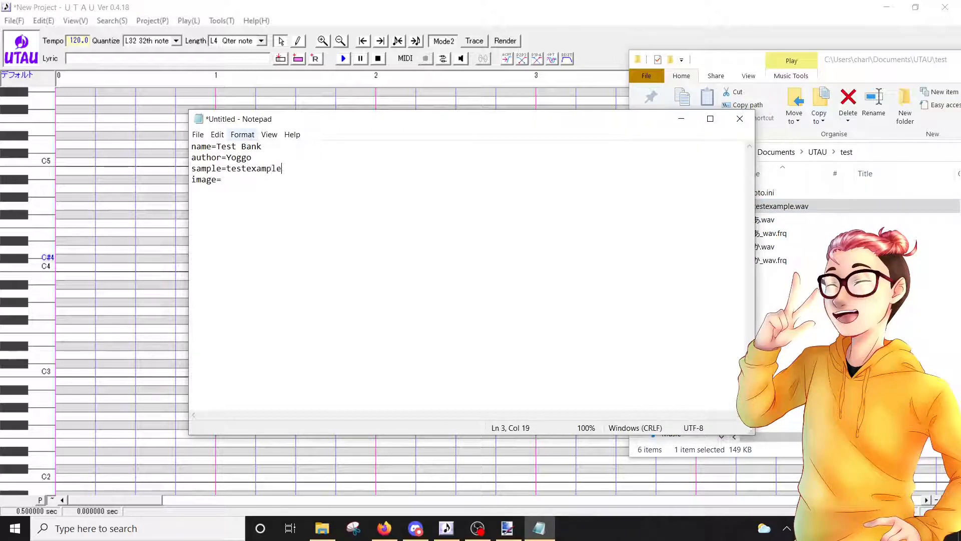
pyautogui.write('.wav')
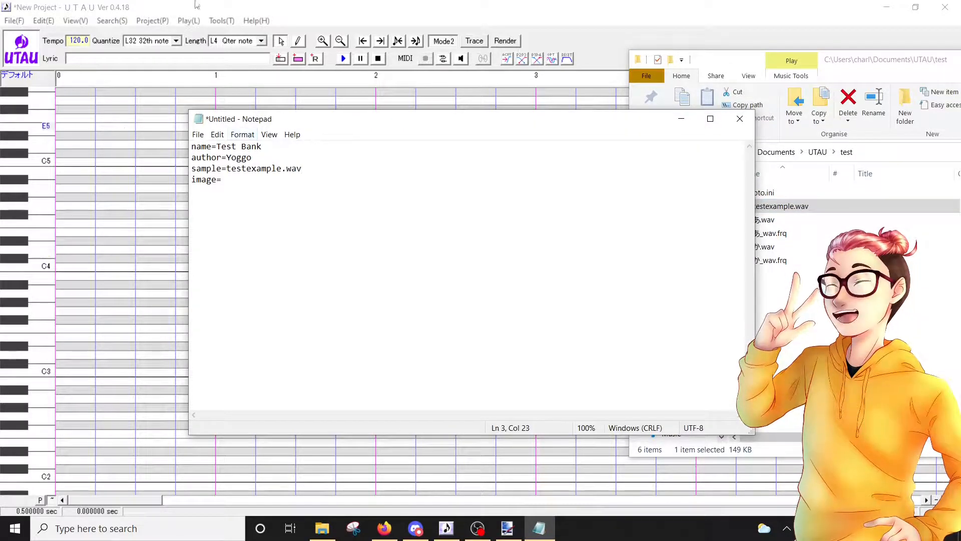
pyautogui.doubleClick(254, 169)
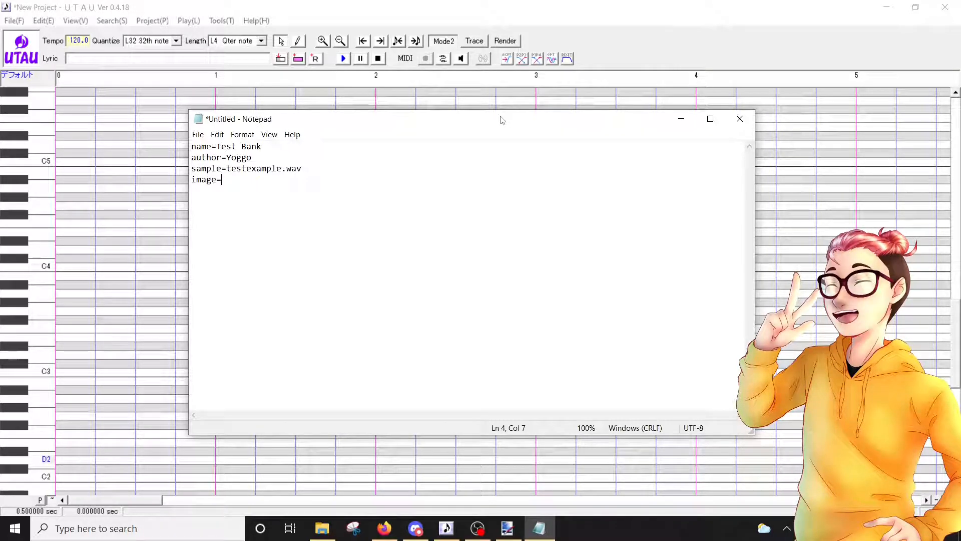
# - Switch to paint.net and flatten the cat drawing's two layers into one
pyautogui.click(508, 528)
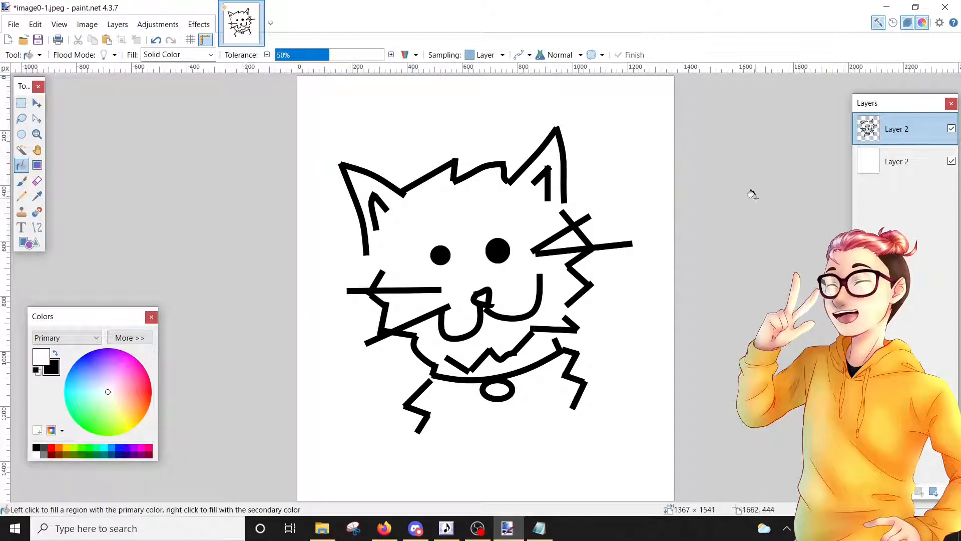
pyautogui.moveTo(752, 194)
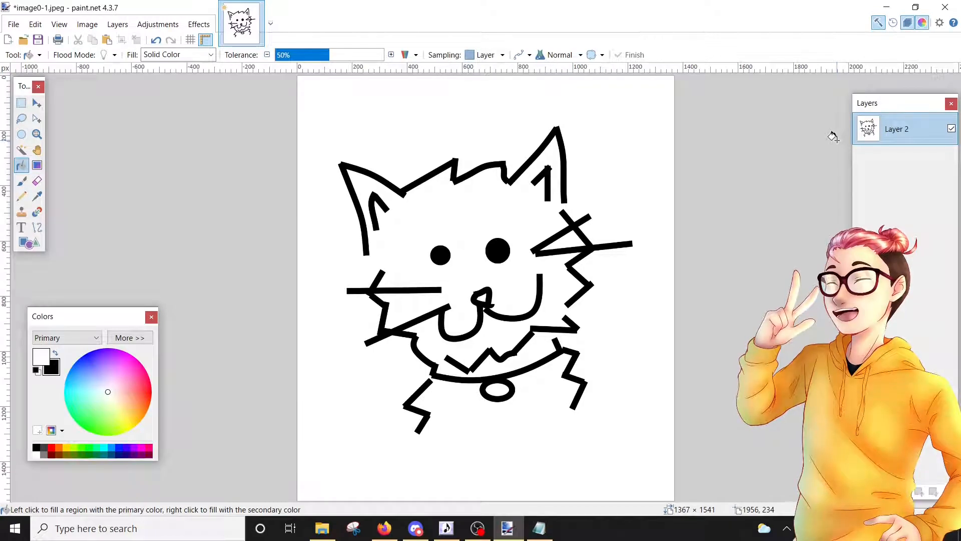
pyautogui.moveTo(750, 48)
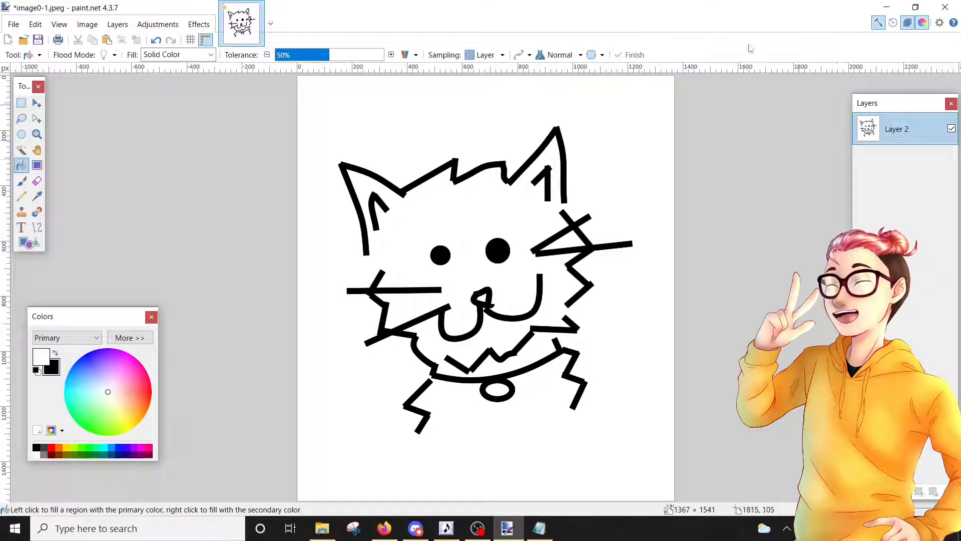
pyautogui.moveTo(710, 178)
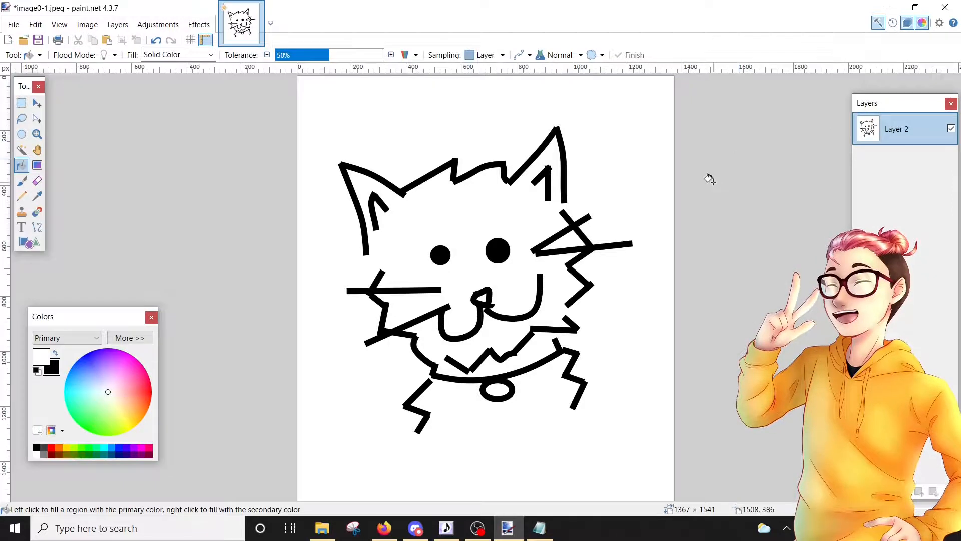
pyautogui.moveTo(708, 183)
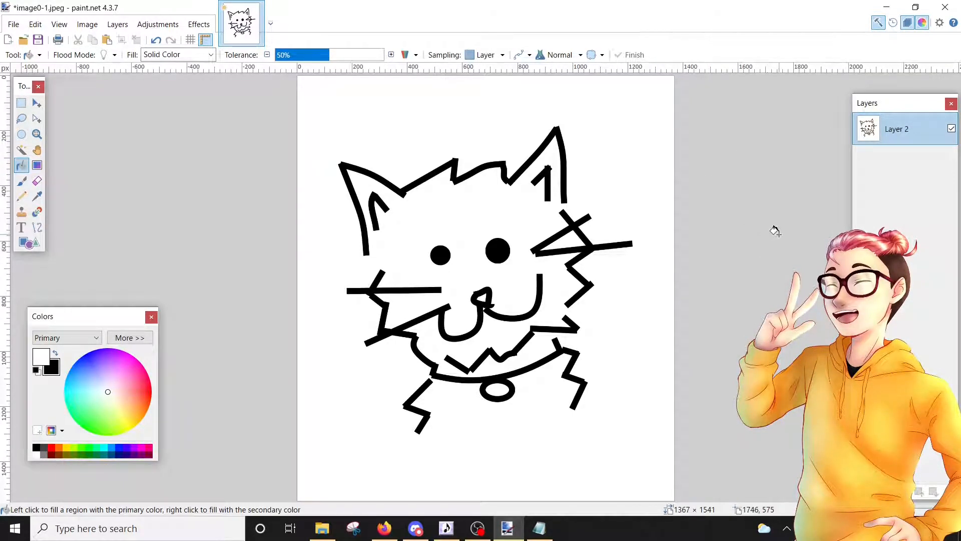
pyautogui.moveTo(760, 260)
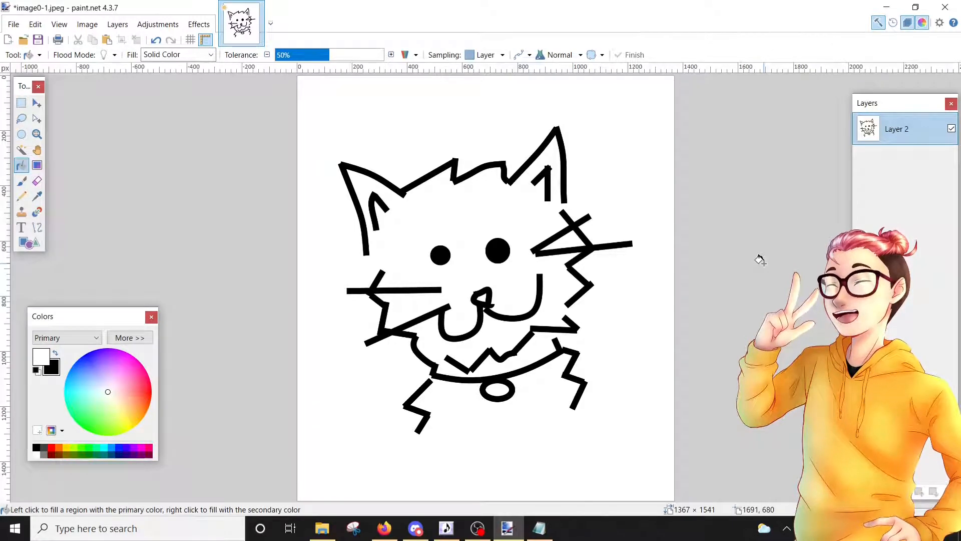
pyautogui.moveTo(729, 244)
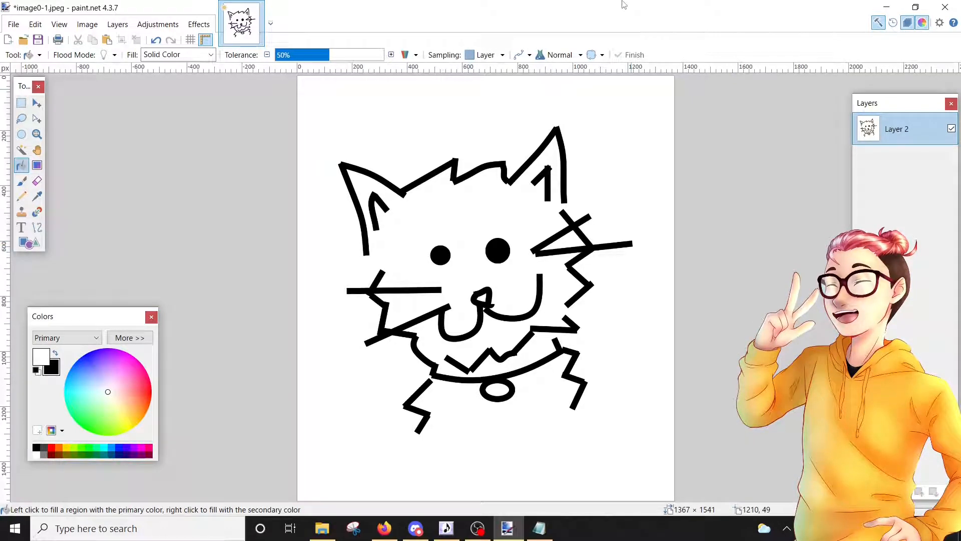
pyautogui.moveTo(786, 169)
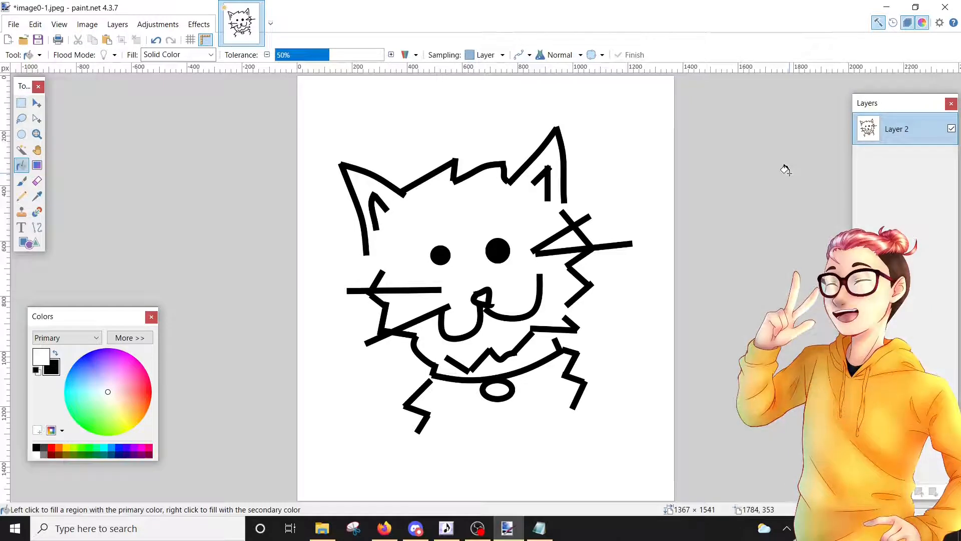
pyautogui.moveTo(675, 191)
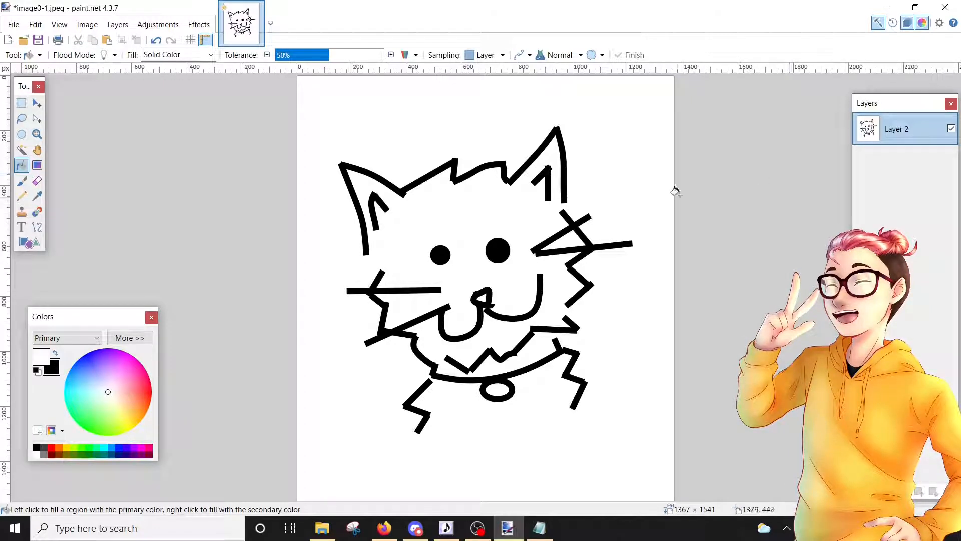
pyautogui.moveTo(468, 263)
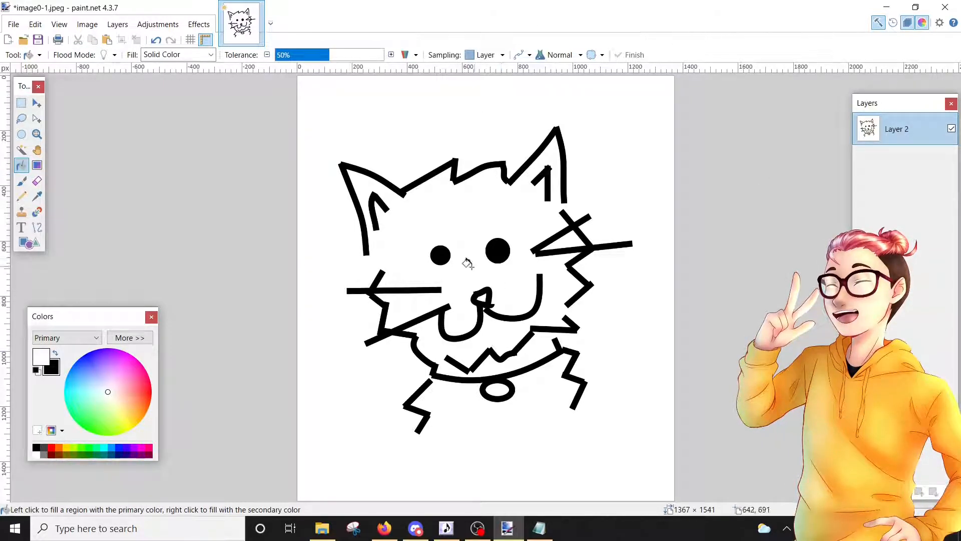
pyautogui.moveTo(642, 100)
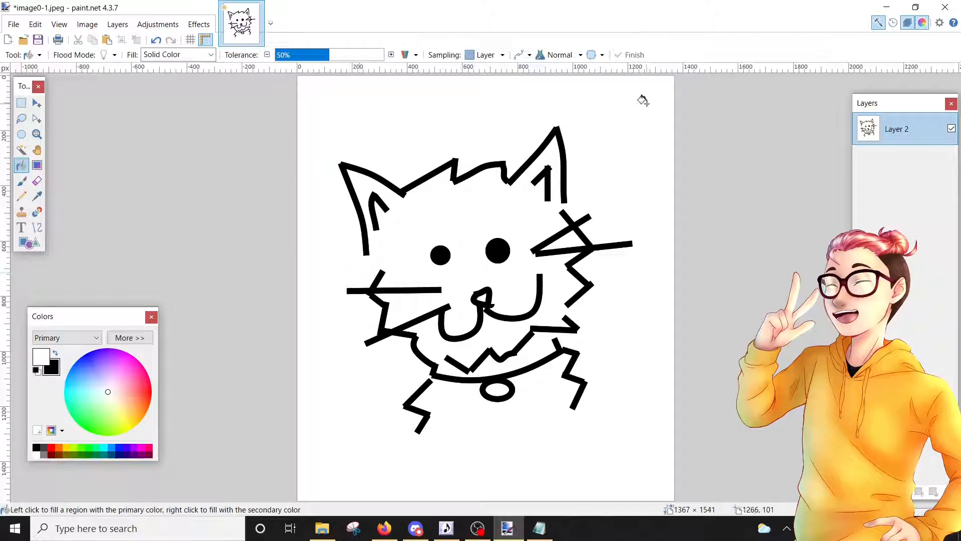
pyautogui.moveTo(690, 401)
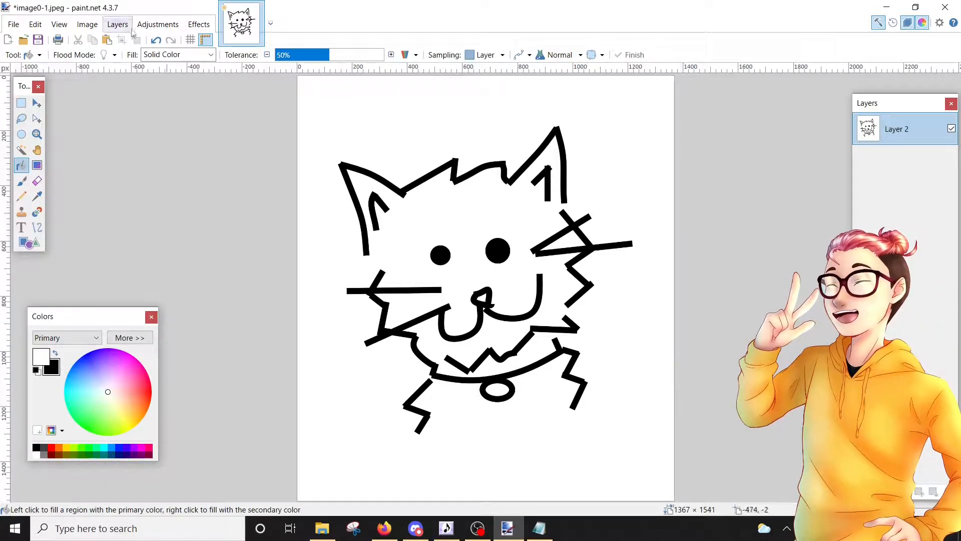
# - Select a square area around the cat for cropping to a 1131 × 1131 canvas
pyautogui.click(21, 103)
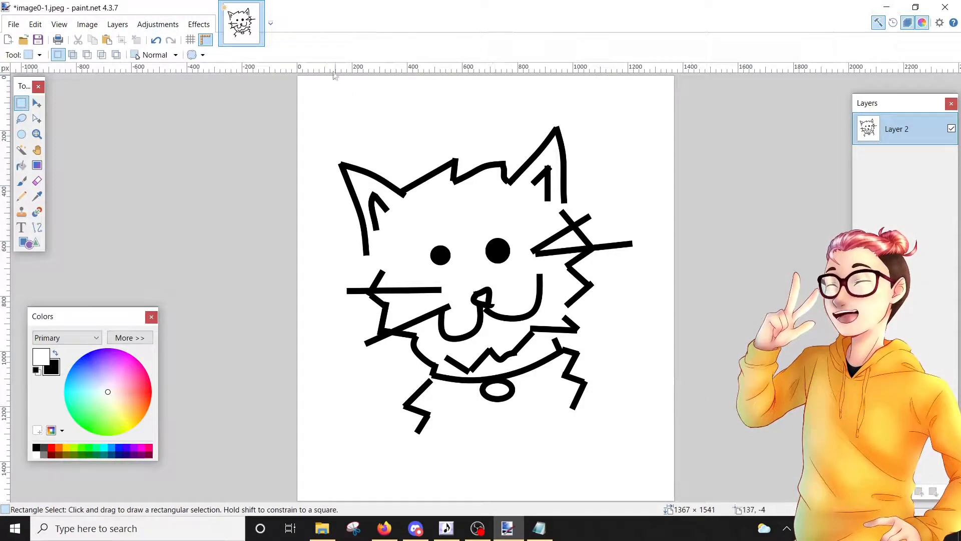
pyautogui.moveTo(301, 85); pyautogui.dragTo(653, 438)
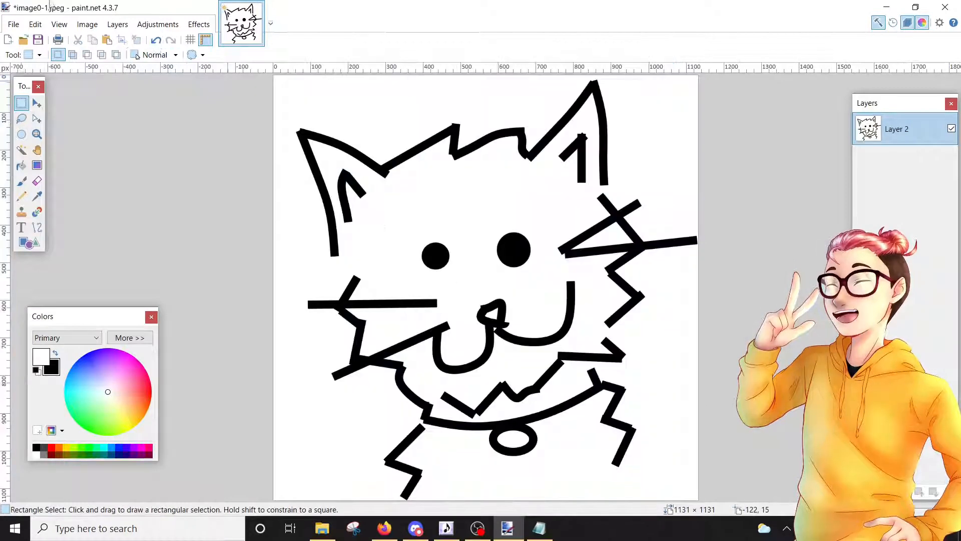
# - Resize the cat image to 100 × 100 pixels
pyautogui.click(87, 24)
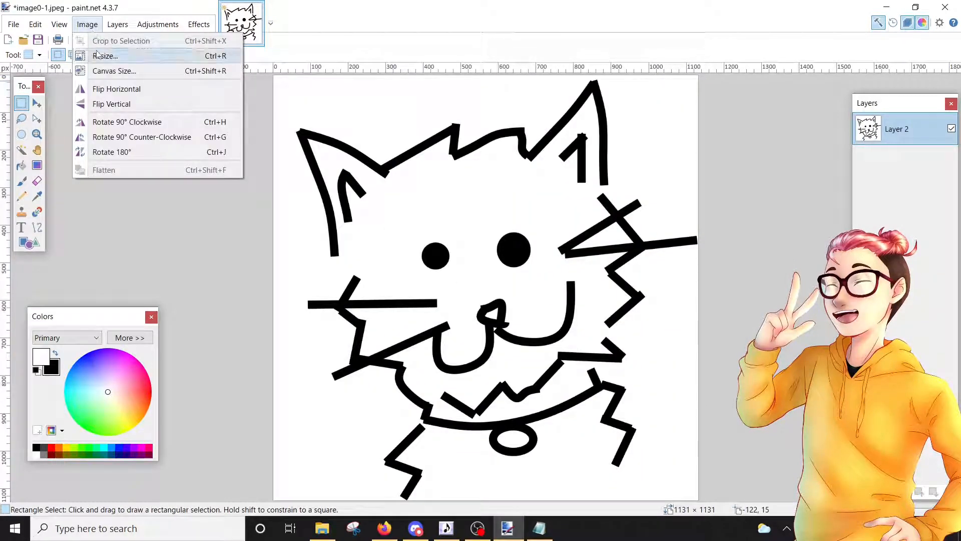
pyautogui.click(106, 55)
pyautogui.write('100')
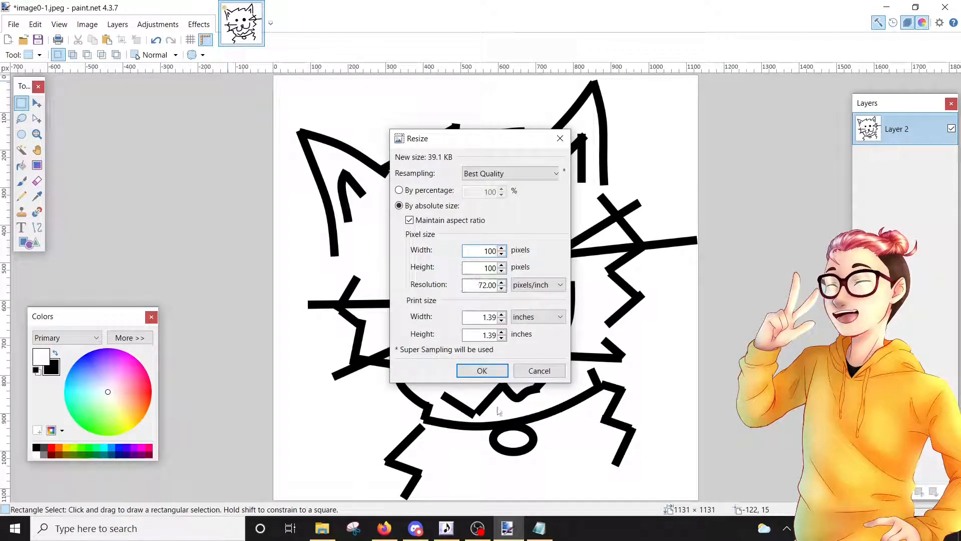
pyautogui.click(481, 370)
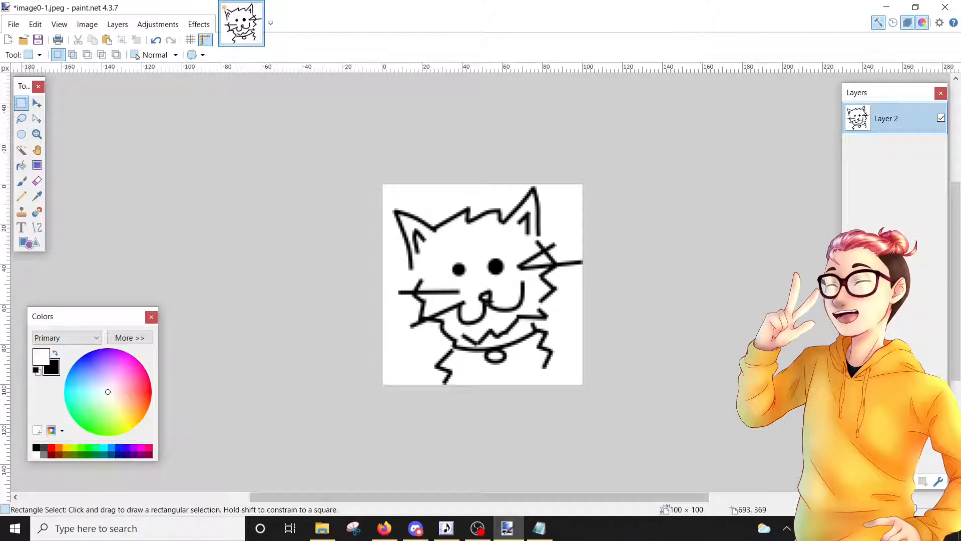
pyautogui.moveTo(723, 58)
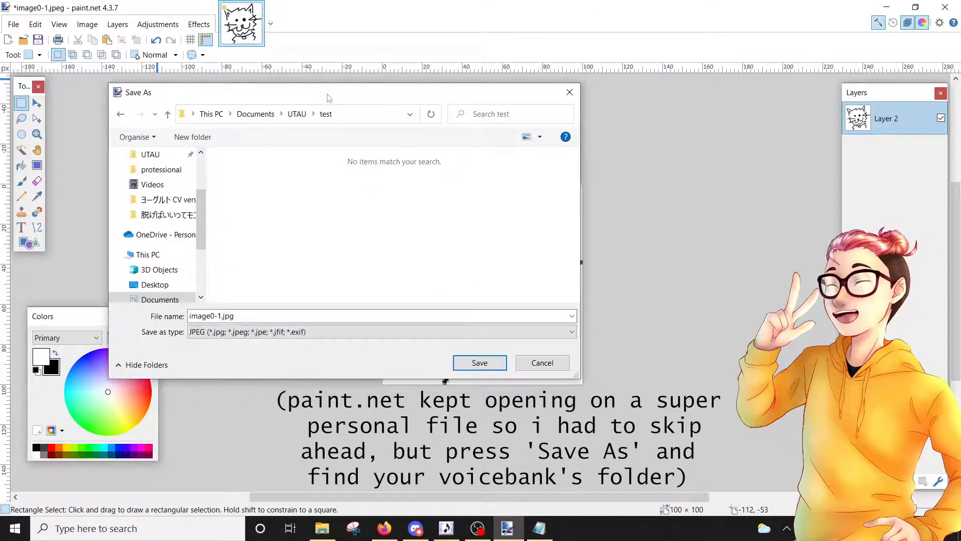
# - Save the cat image as a BMP named test in the UTAU test folder
pyautogui.click(570, 331)
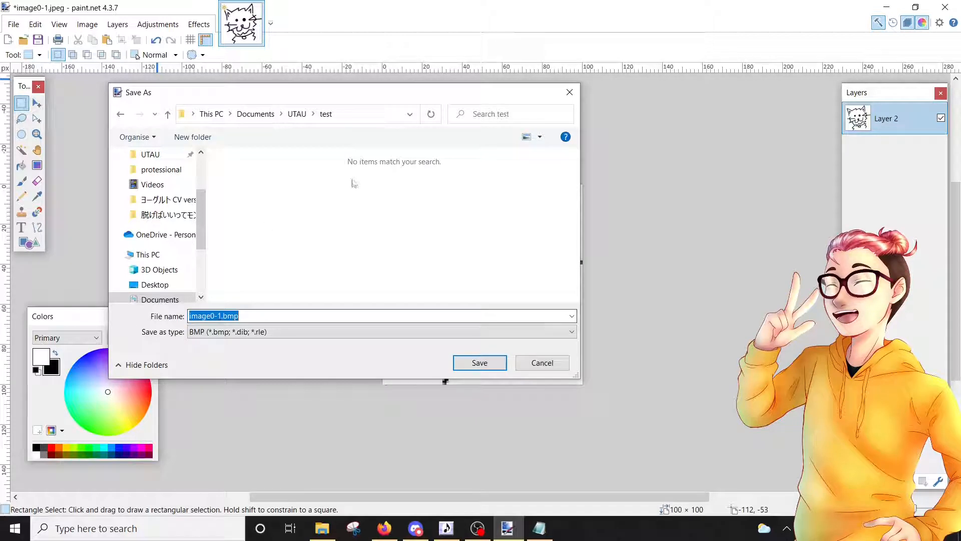
pyautogui.write('tes')
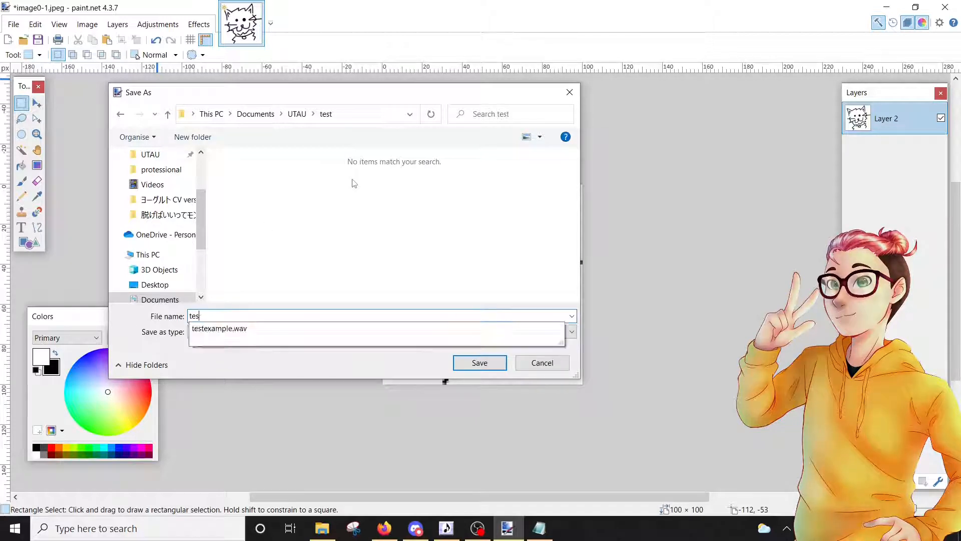
pyautogui.click(479, 362)
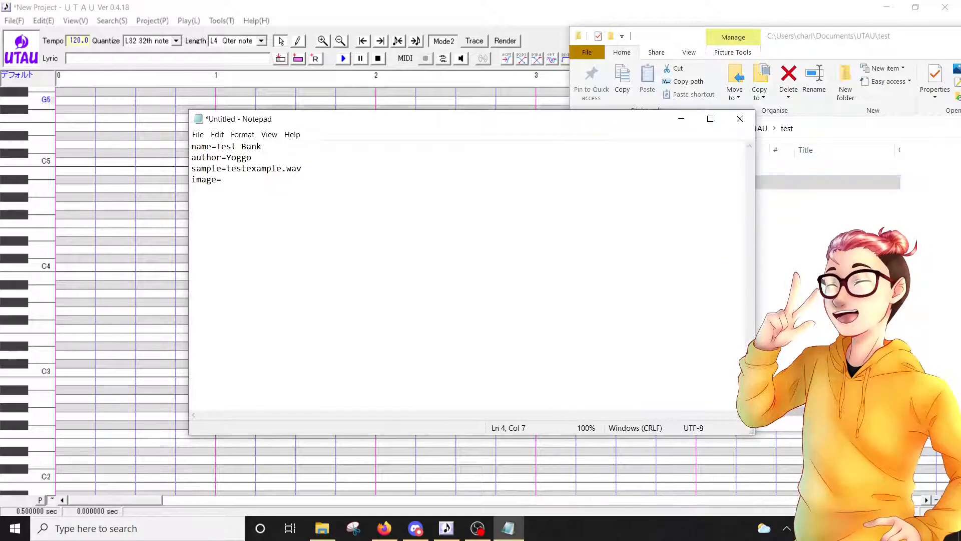
# - Set the character file's image line to test.bmp
pyautogui.write('test.b')
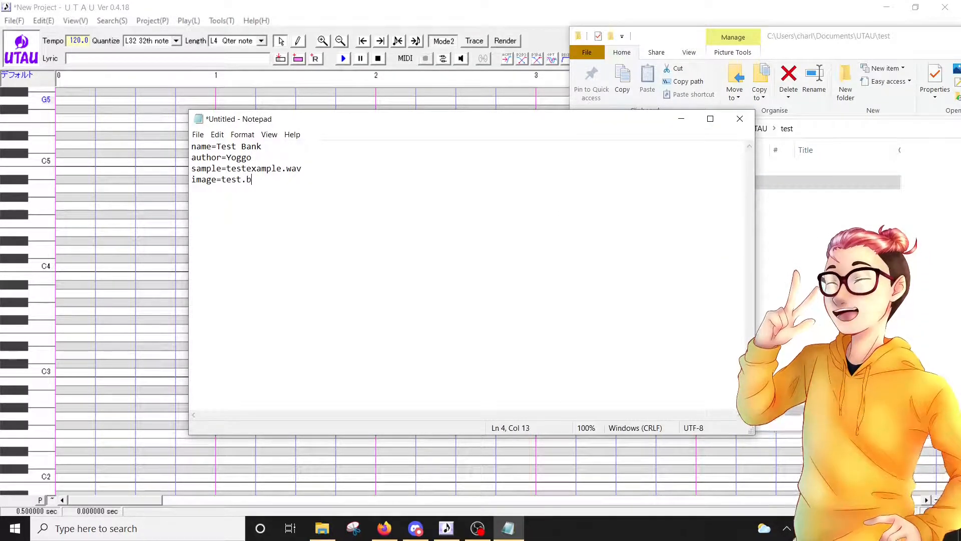
pyautogui.write('mp')
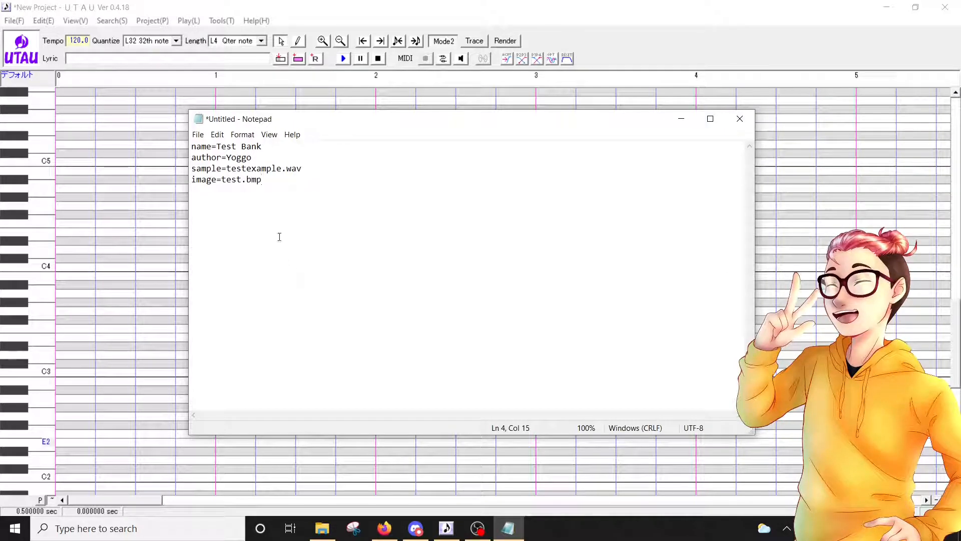
pyautogui.doubleClick(238, 146)
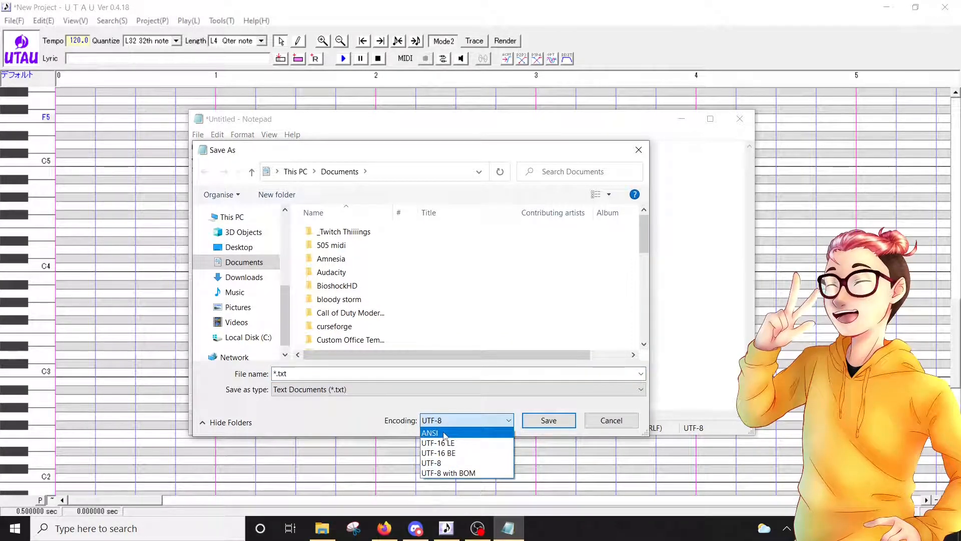
# - Save the text as character.txt with ANSI encoding in Documents\UTAU\test
pyautogui.click(430, 432)
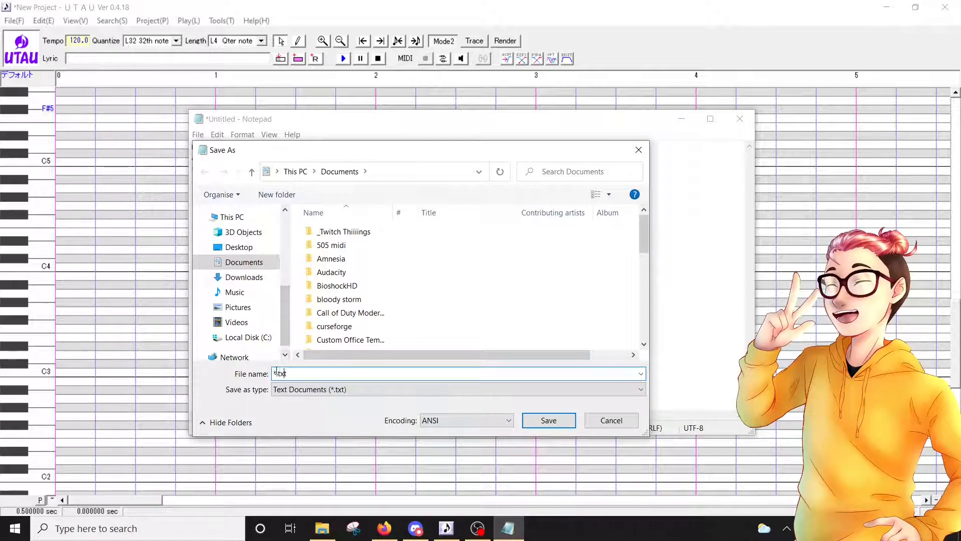
pyautogui.write('character')
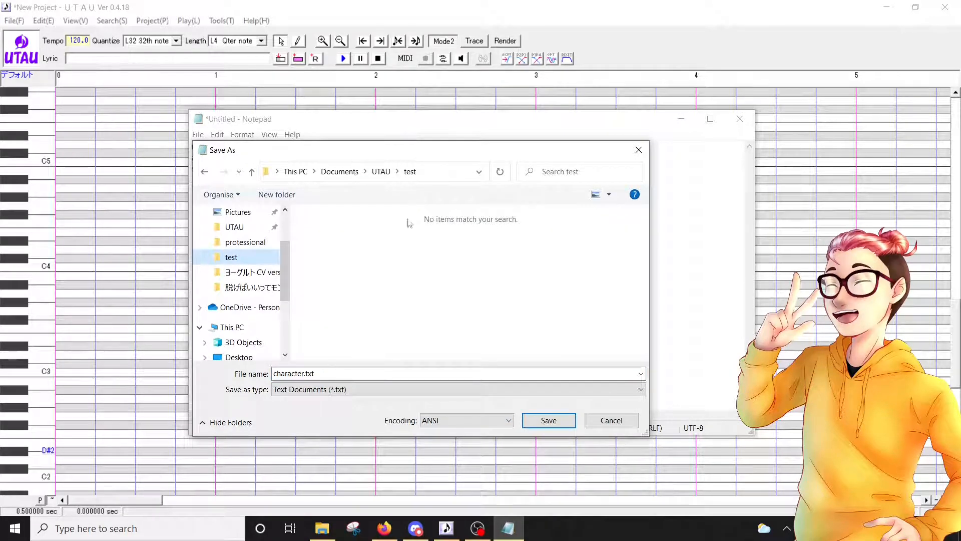
pyautogui.moveTo(584, 437)
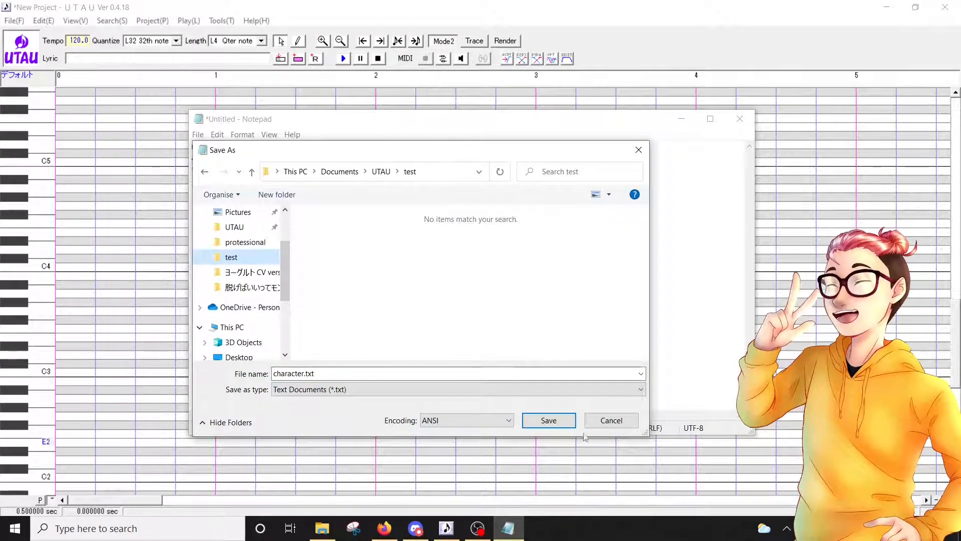
pyautogui.click(547, 420)
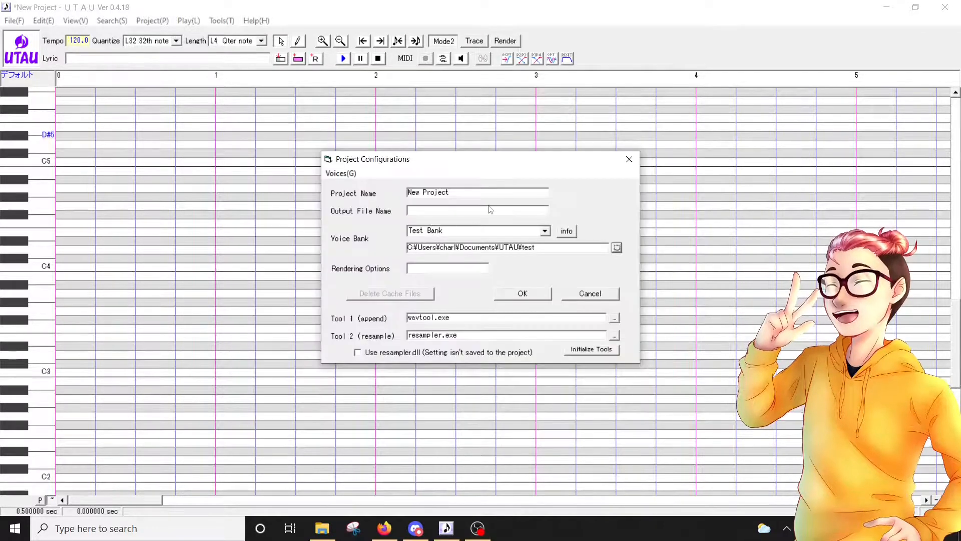
# - View the Test Bank voicebank properties showing the cat icon and author, then close them
pyautogui.click(478, 230)
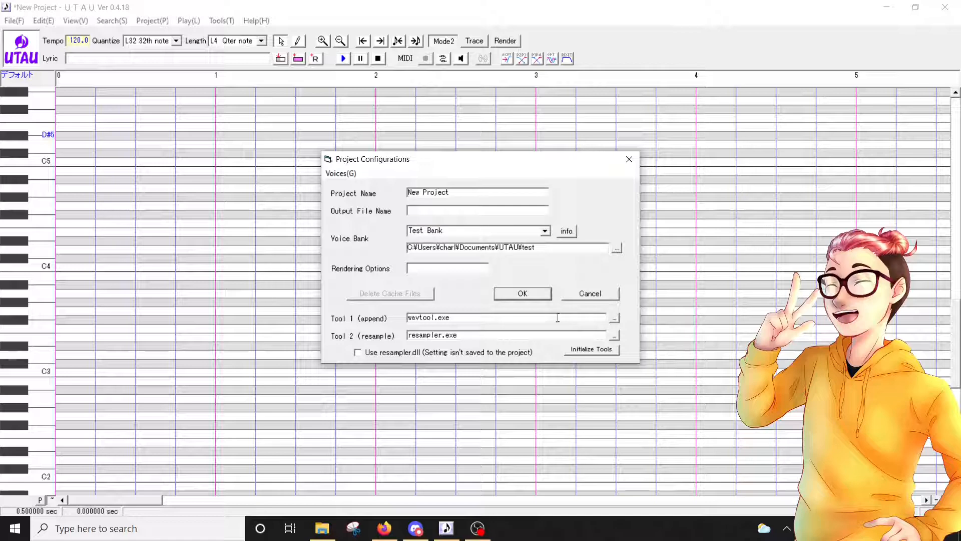
pyautogui.click(522, 292)
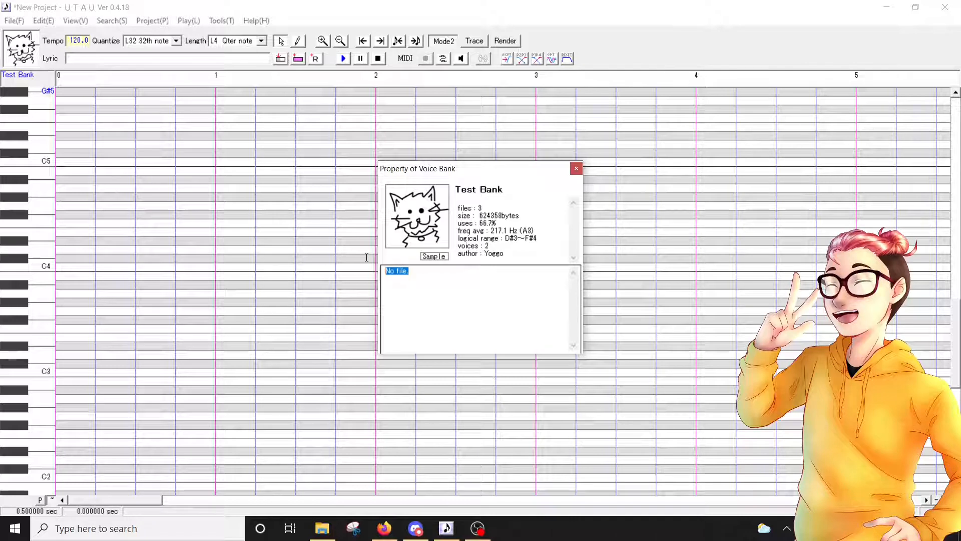
pyautogui.click(14, 528)
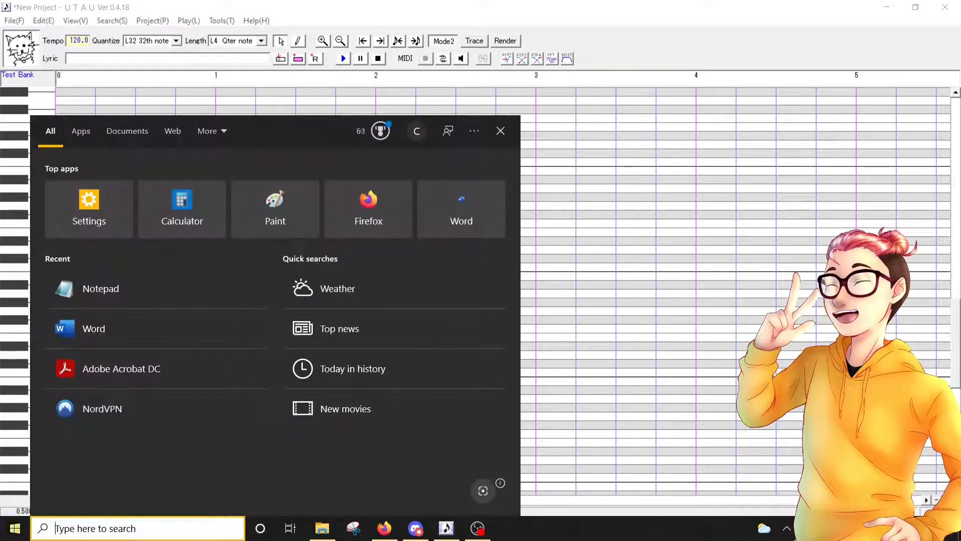
# - Write 'This is a test voice bank for a tutorial by Yoggo :)' in a new Notepad window
pyautogui.click(100, 288)
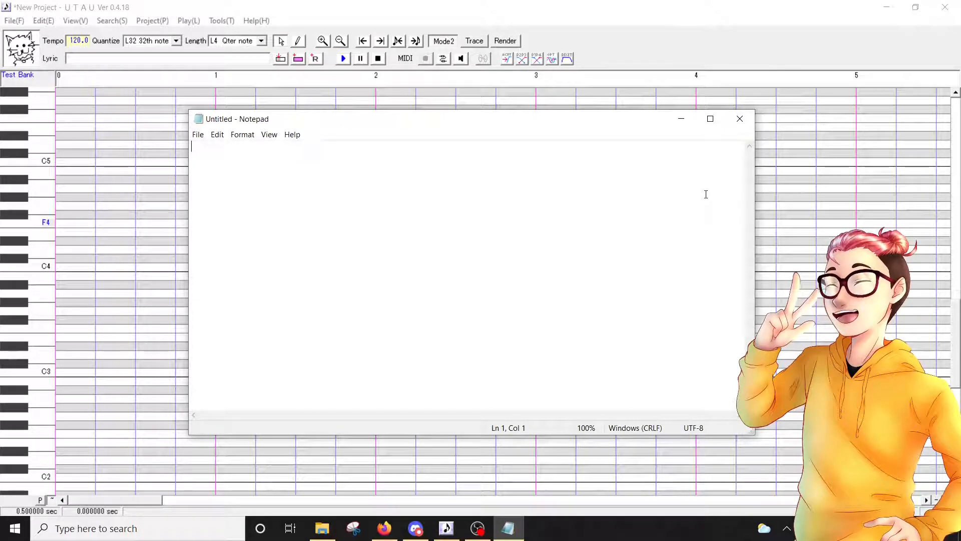
pyautogui.write('This is a test voice bank for a tutorial by Yoggo :)')
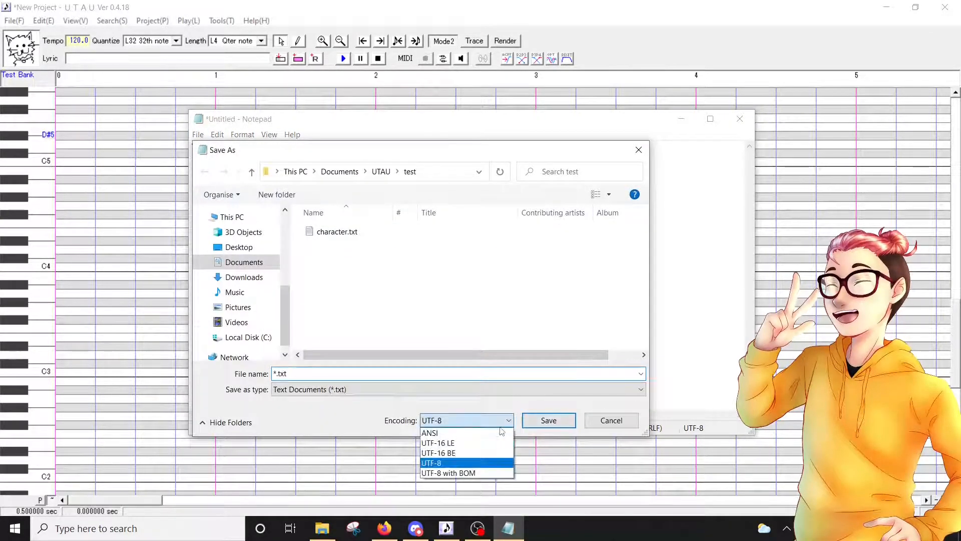
# - Save the description as readme.txt and confirm it appears in Test Bank's properties
pyautogui.click(429, 432)
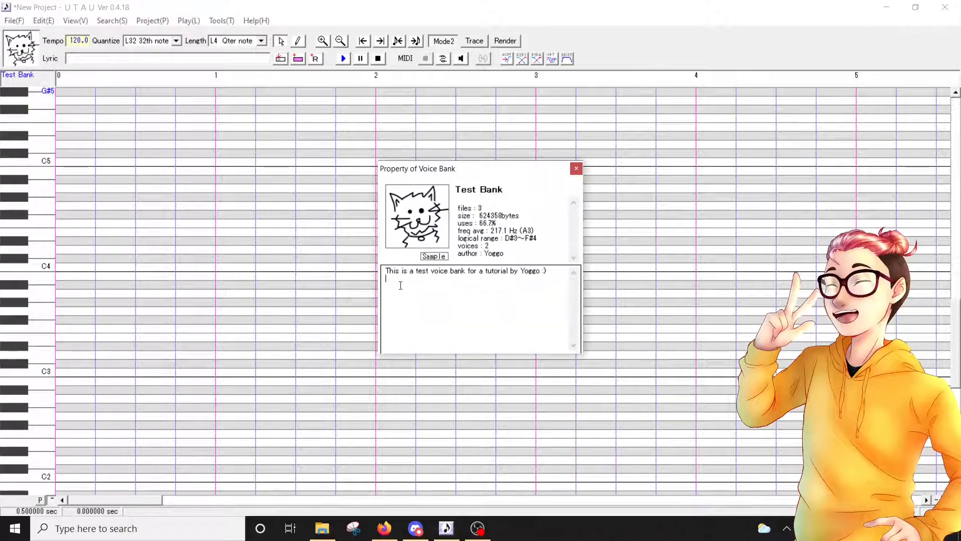
pyautogui.click(575, 168)
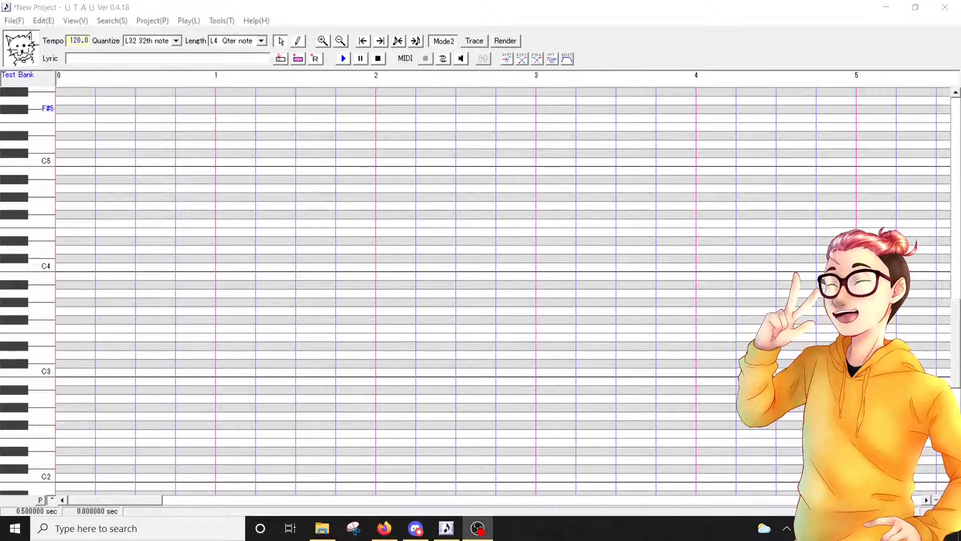